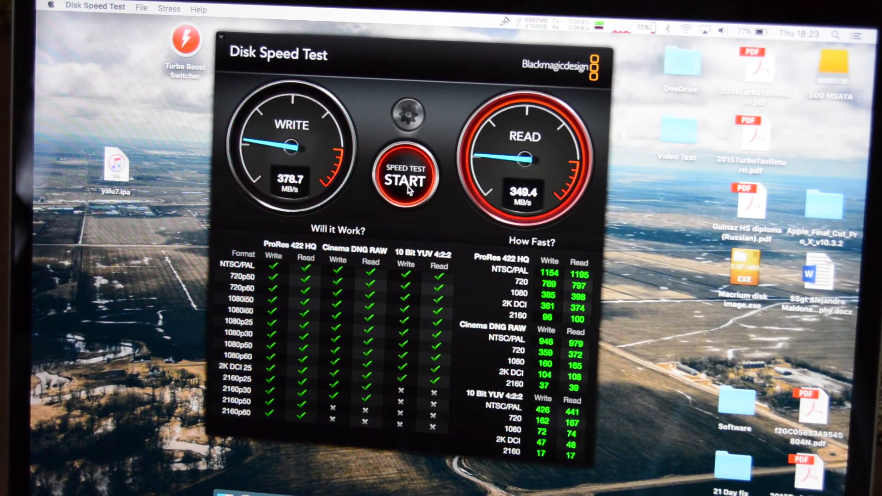
Step: Run the speed test until it settles near 377 MB/s write and 385 MB/s read
left_click(404, 180)
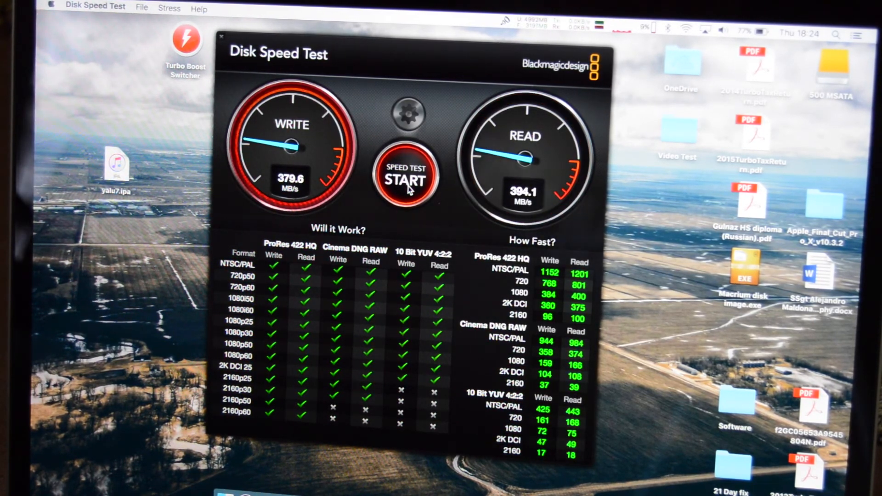
left_click(405, 180)
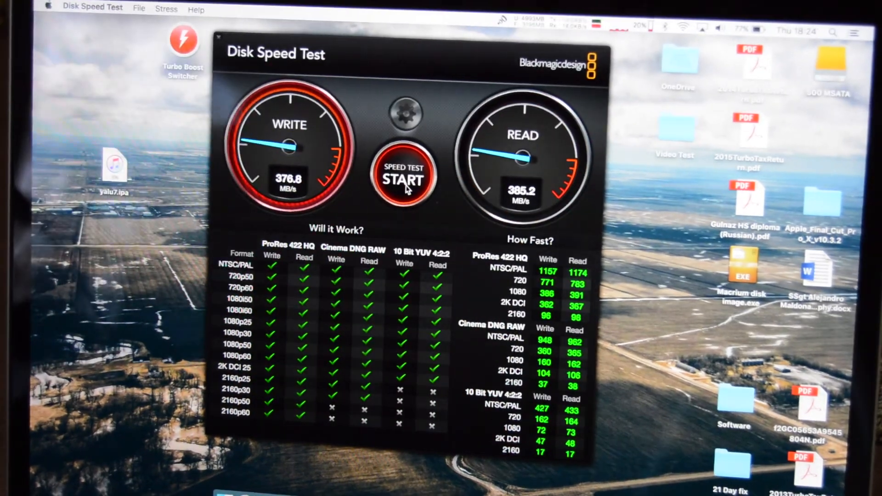